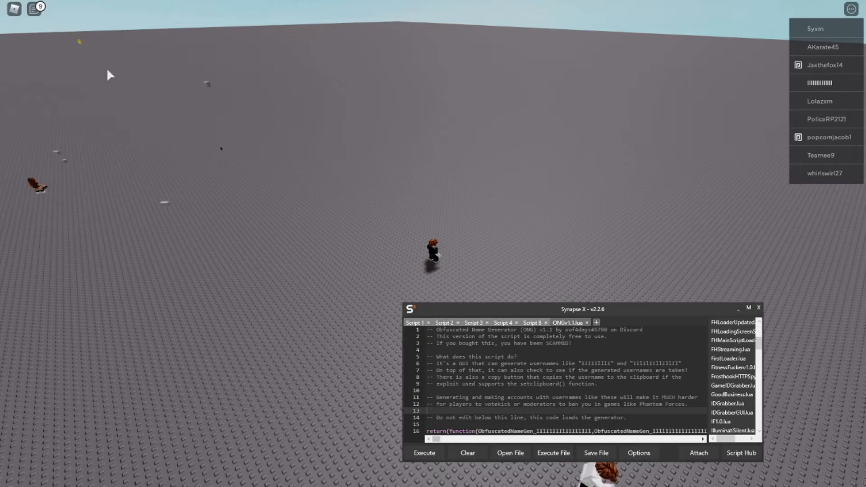
mouse_move(303, 87)
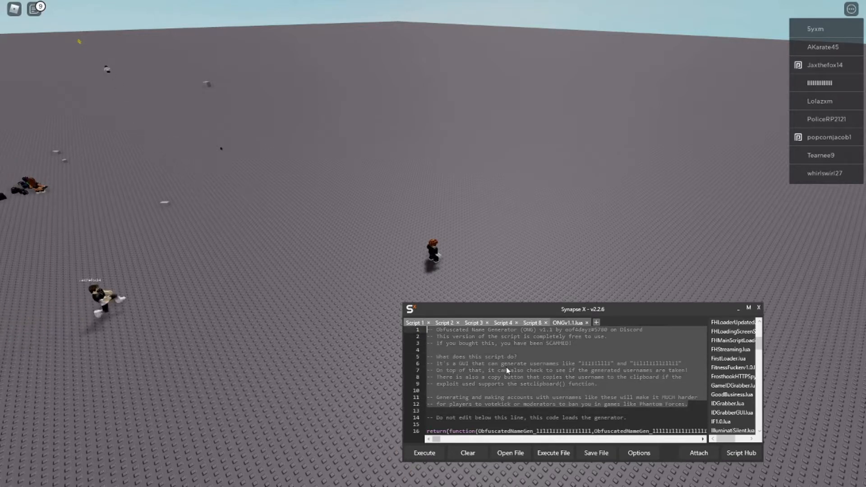
Run the Obfuscated Name Generator script in the game via Synapse X Execute.
click(466, 453)
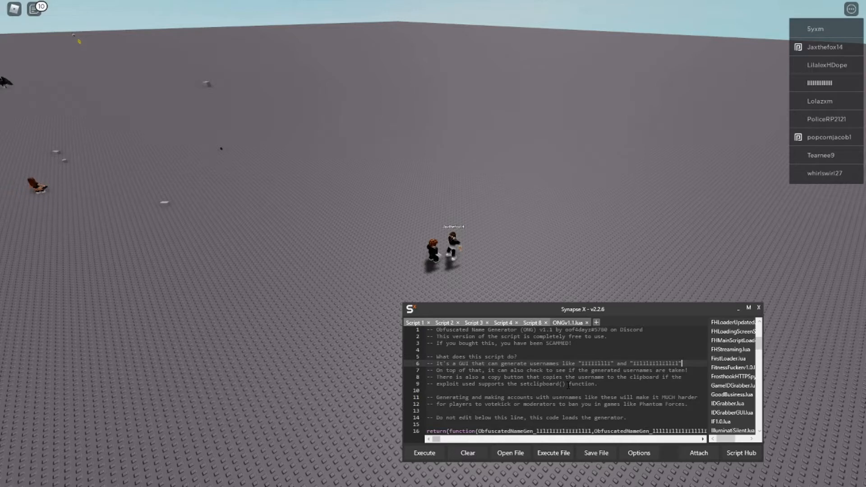
mouse_move(292, 75)
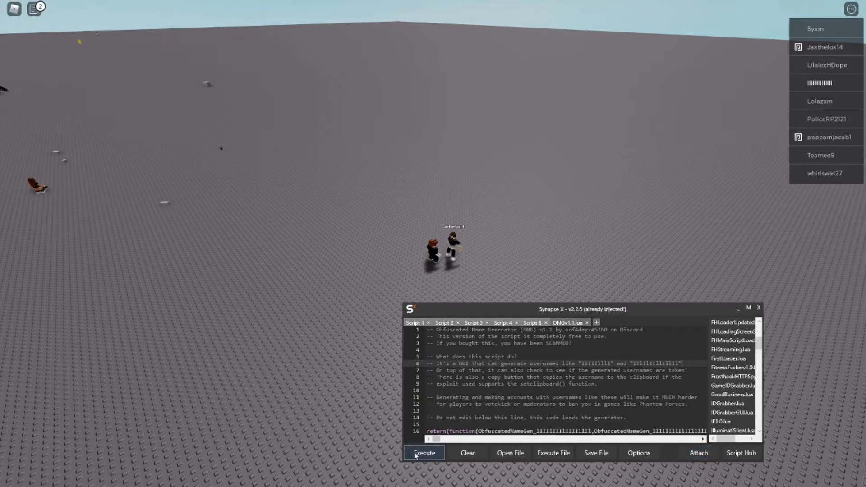
click(423, 452)
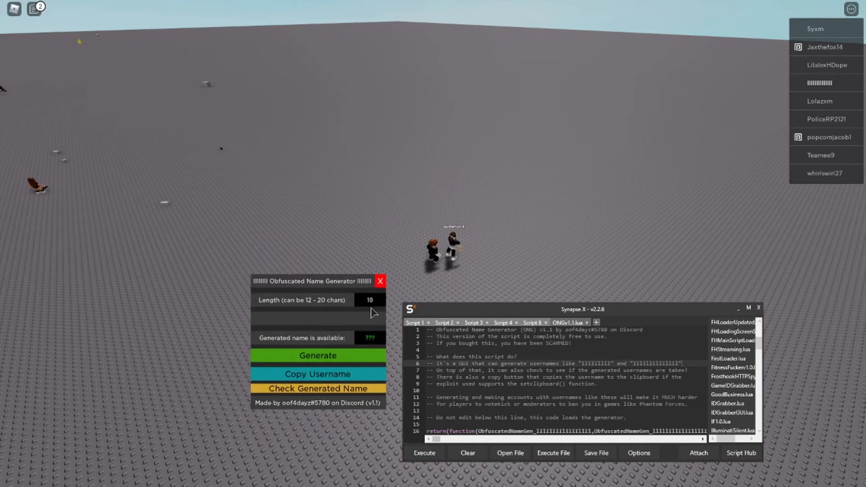
mouse_move(305, 301)
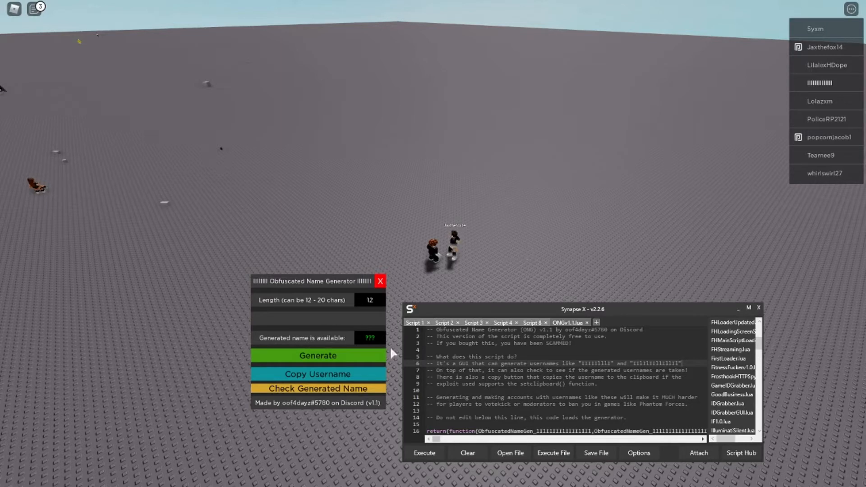
Generate a 12-character name, confirm it is available, and copy it.
click(318, 356)
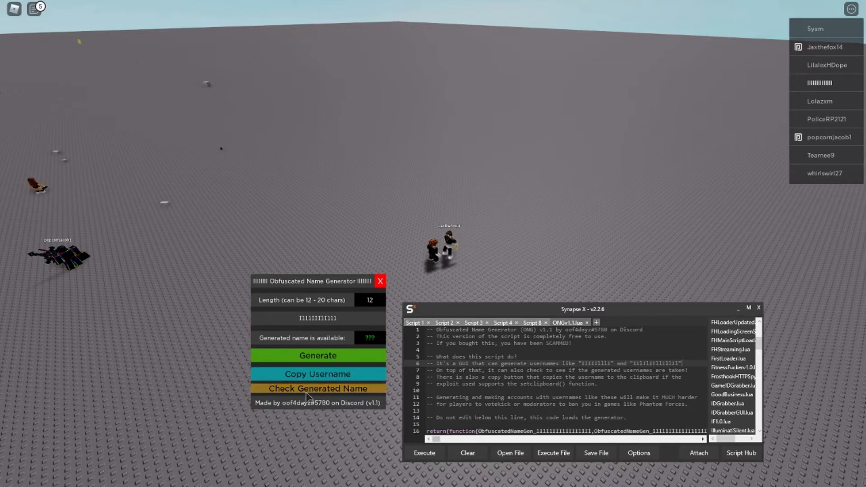
click(317, 388)
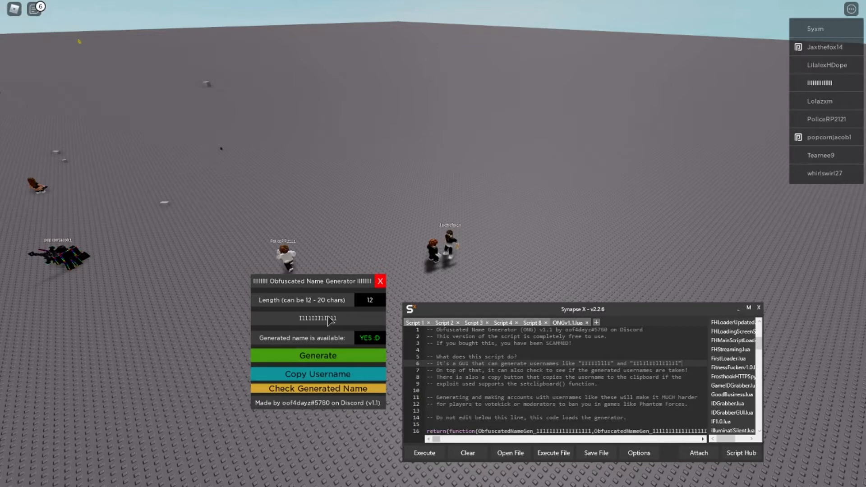
click(33, 9)
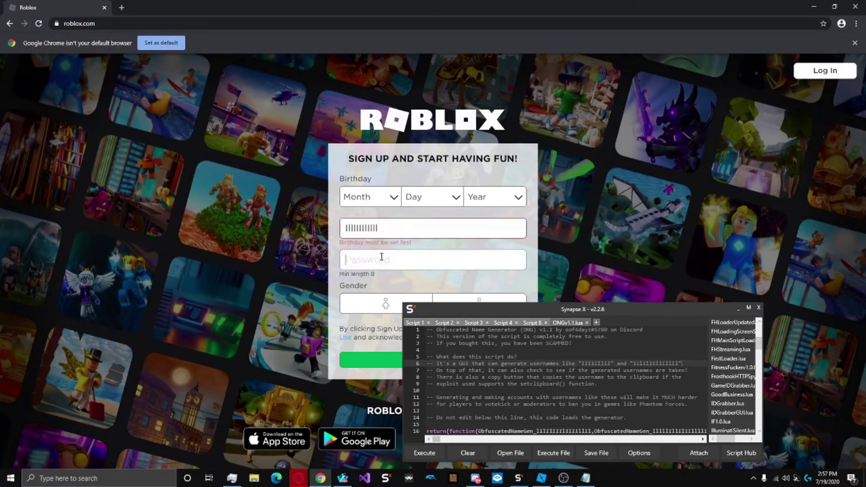
Enter the password, set the birth year to 1970 and submit the sign-up form.
text(password)
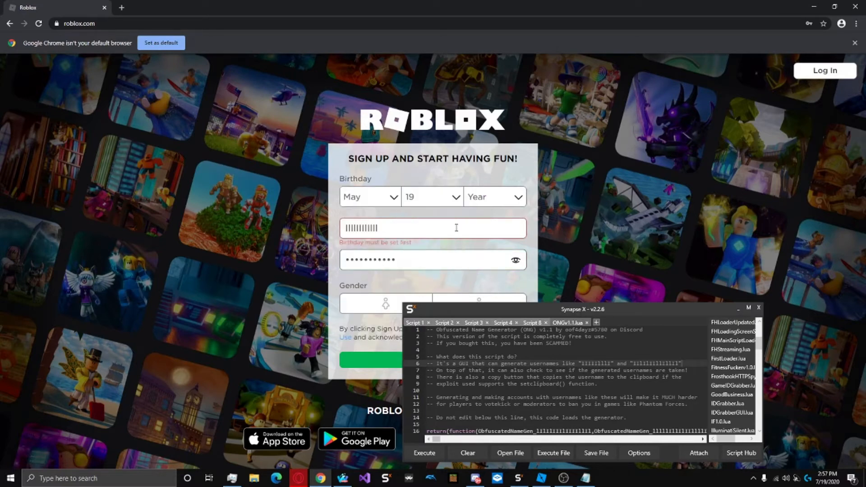
click(489, 197)
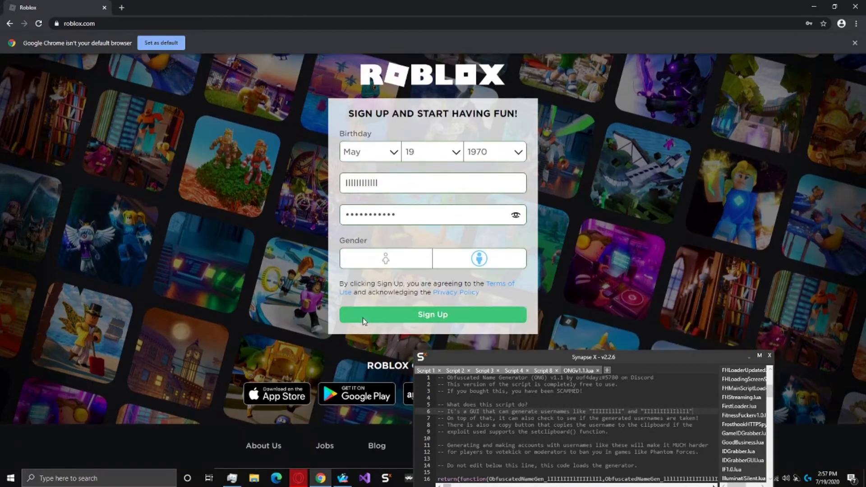
click(432, 314)
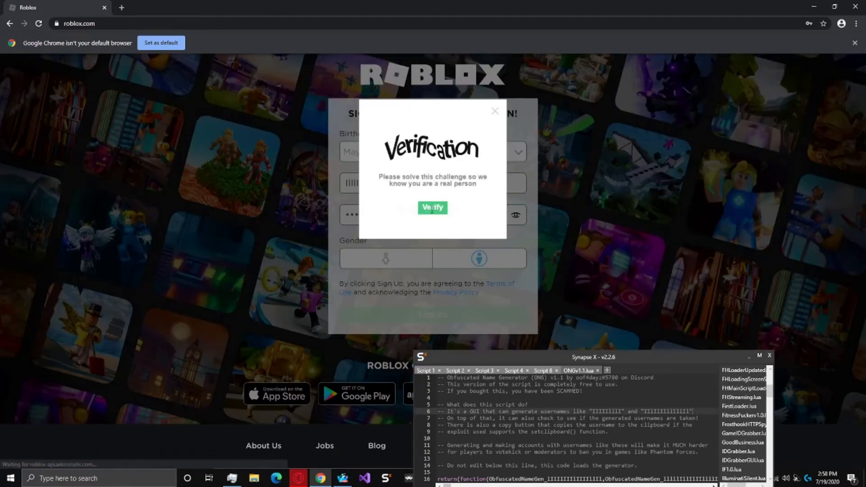
Start the verification challenge and then dismiss it.
click(432, 207)
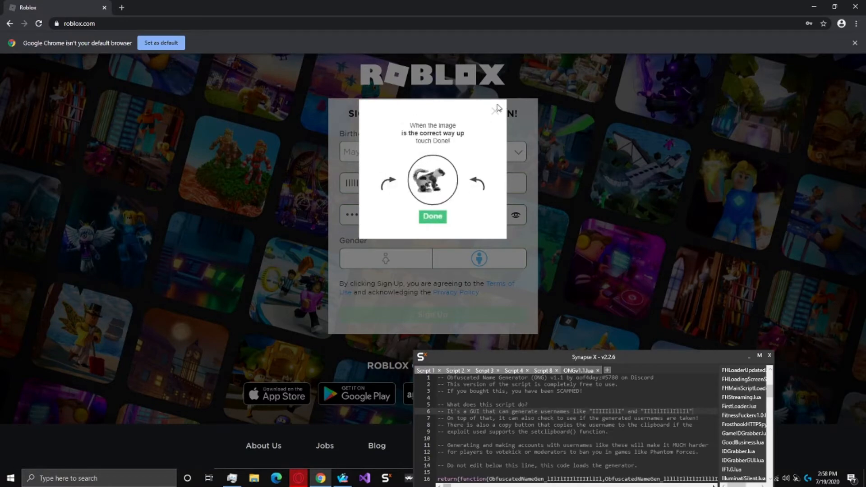
click(493, 110)
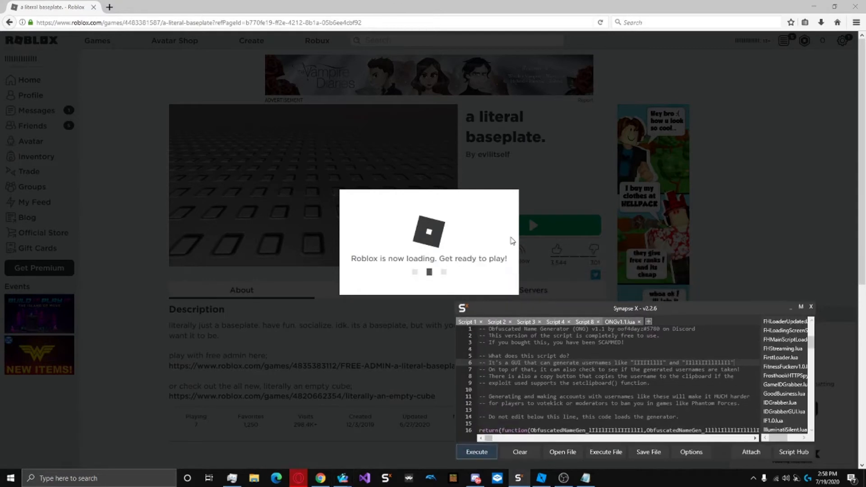
mouse_move(512, 205)
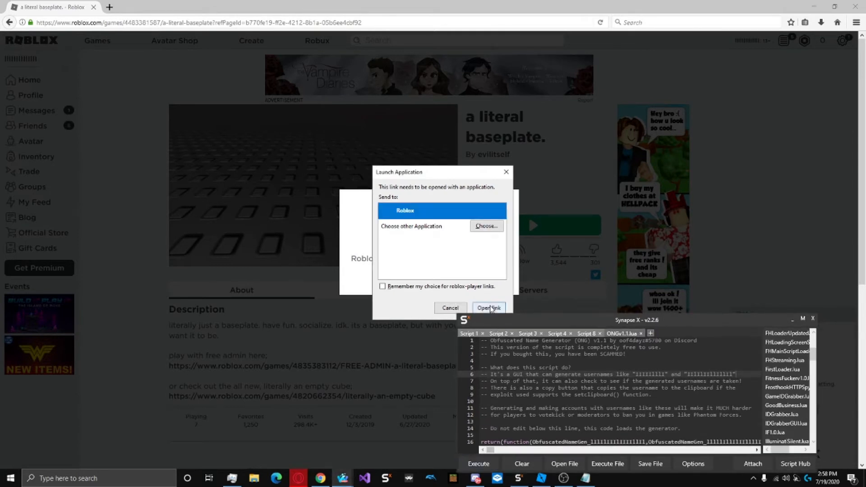
Let the game link open in Roblox, attach Synapse X, and enter the baseplate game.
click(488, 308)
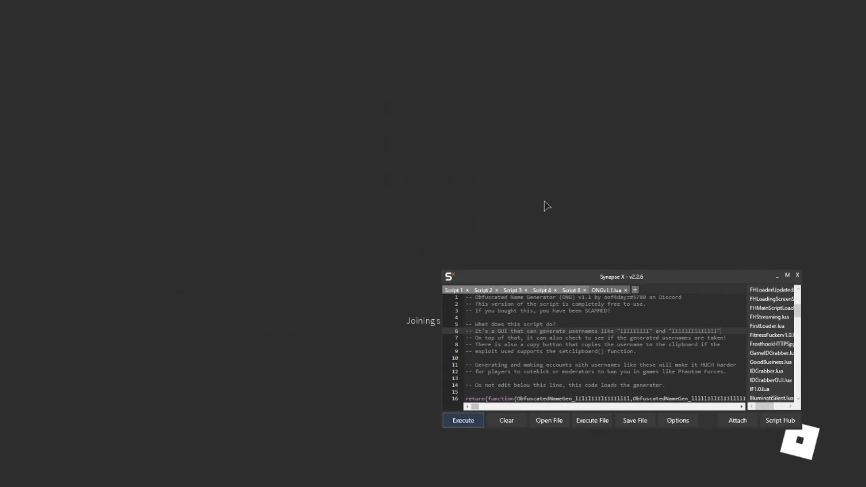
click(738, 420)
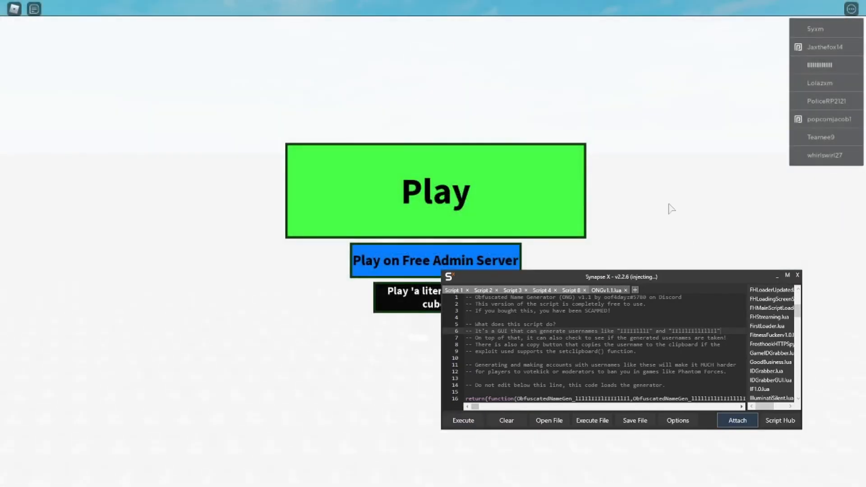
click(461, 421)
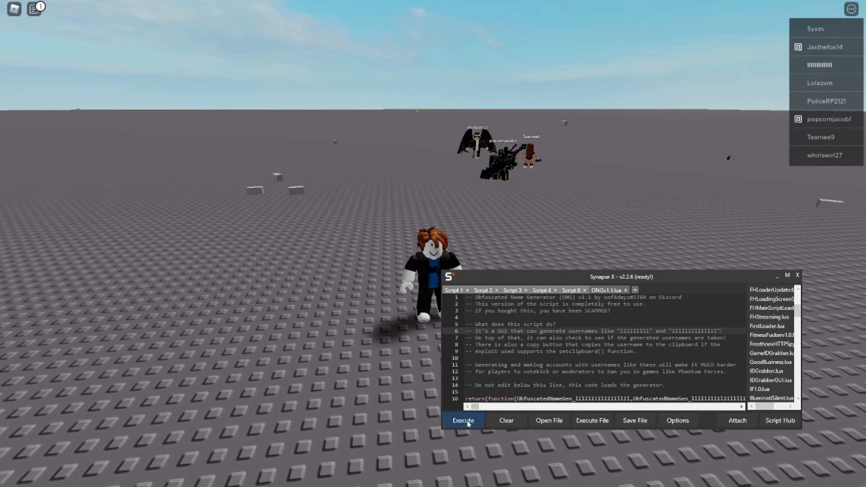
Re-run the generator in-game, generate and check a new 12-character name, then switch windows.
click(462, 421)
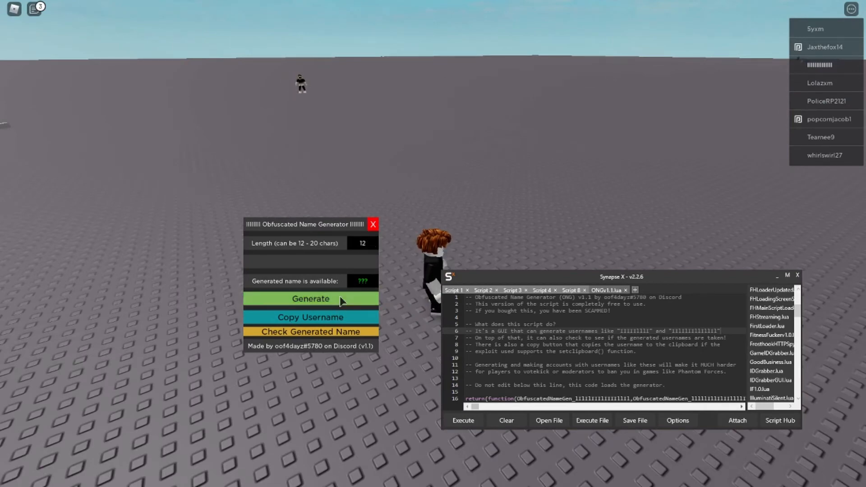
click(310, 299)
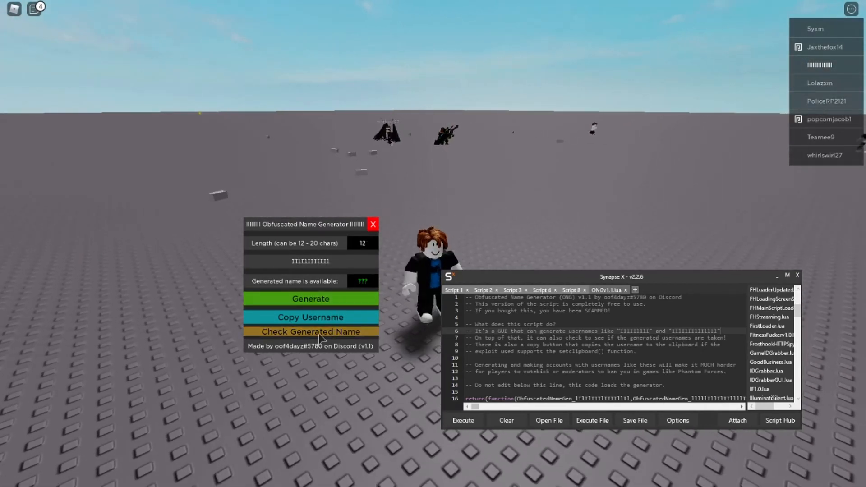
click(310, 331)
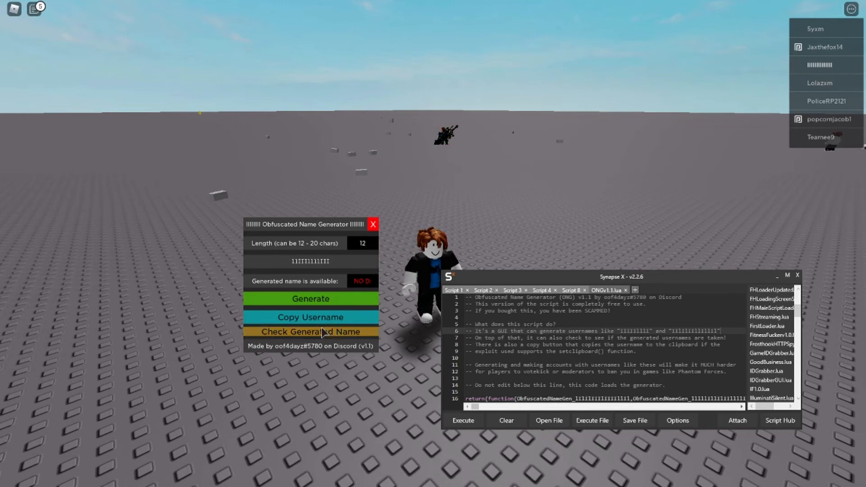
key(alt+tab)
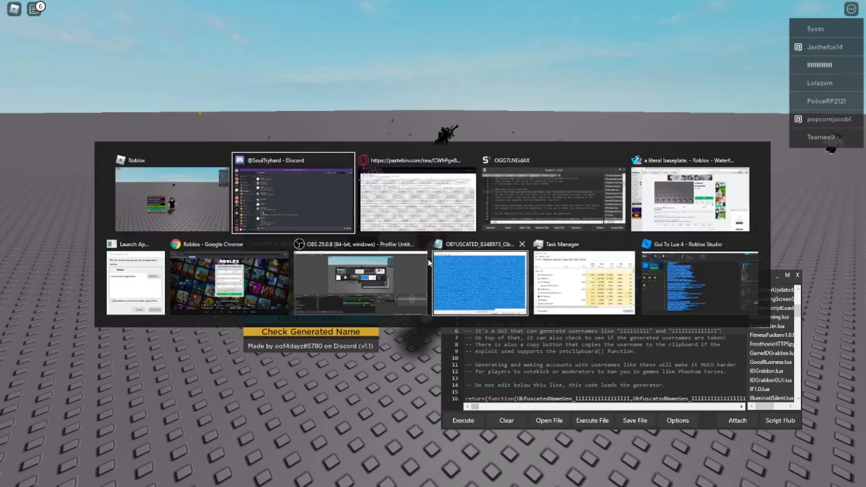
View the 'username is already in use' message in Chrome, then return to the game.
click(228, 282)
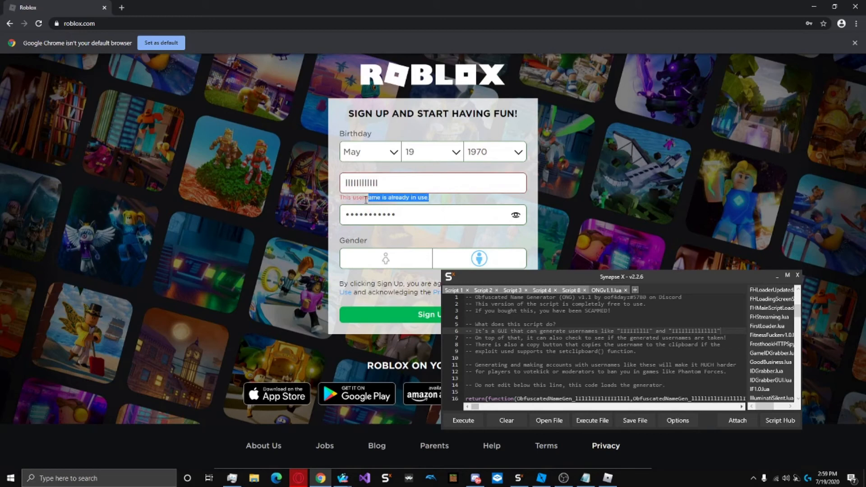
click(463, 421)
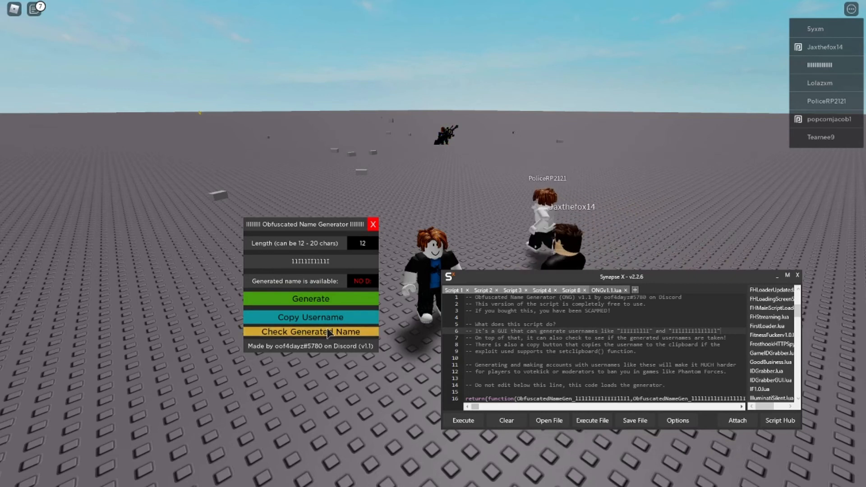
mouse_move(198, 257)
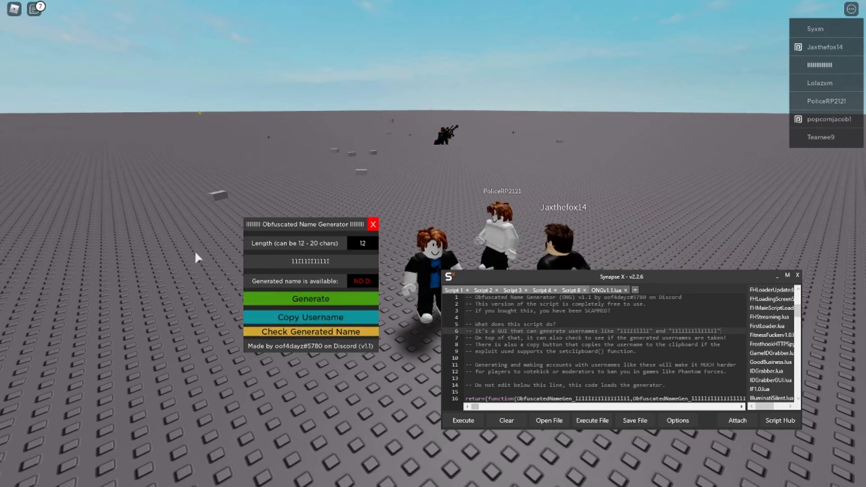
mouse_move(325, 204)
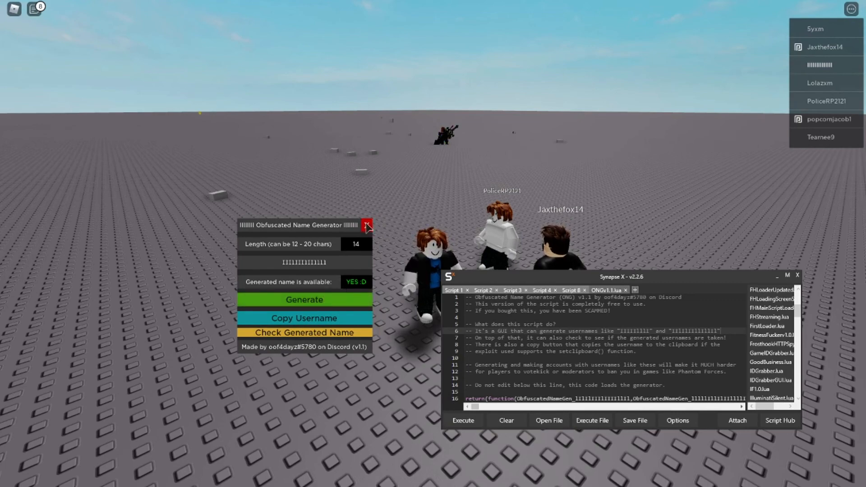
Close the name generator after the available 14-character name, and bring up the game chat.
click(368, 225)
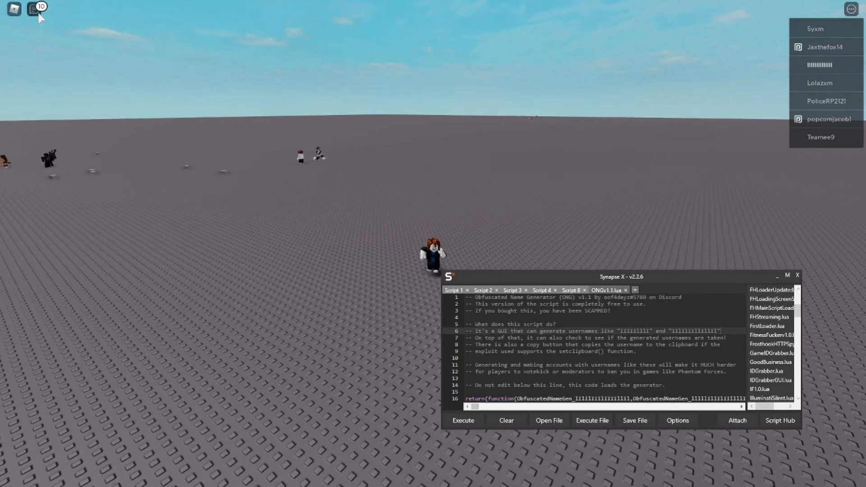
click(34, 9)
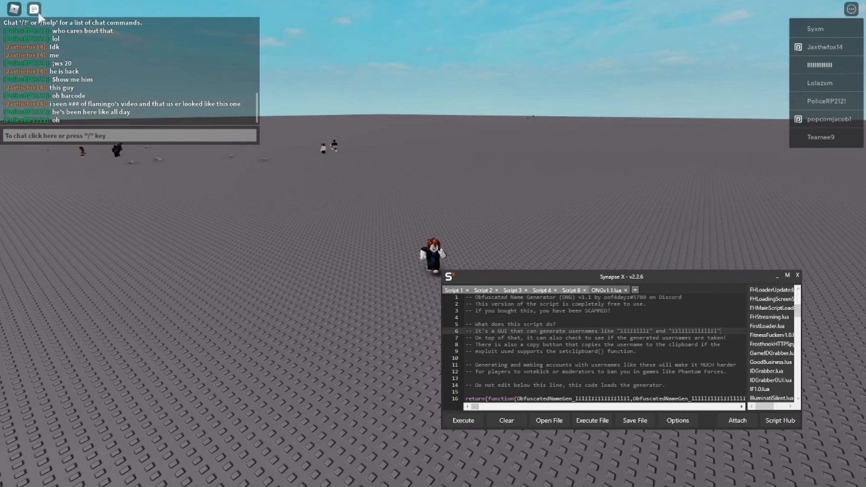